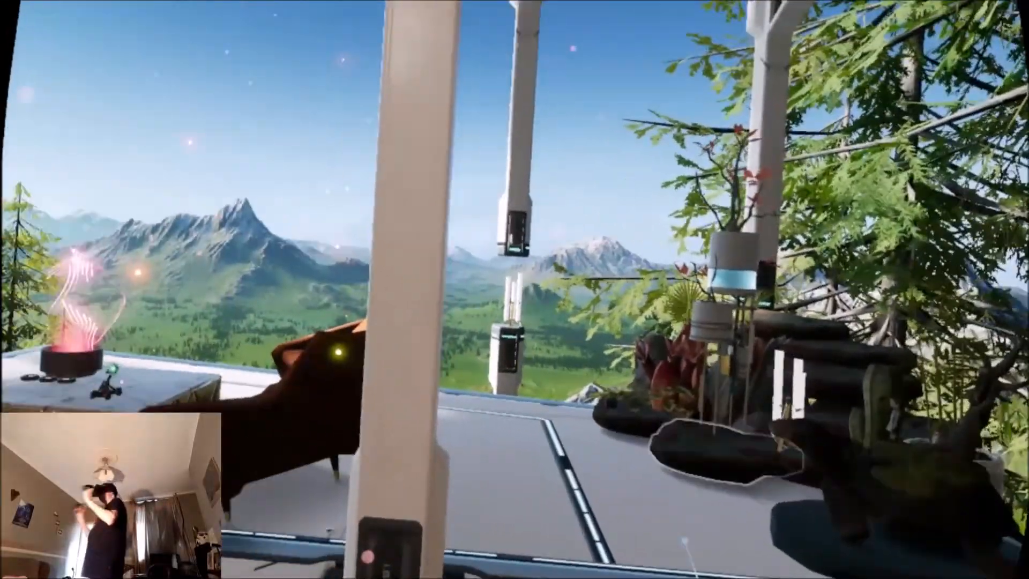
pyautogui.moveTo(514, 289)
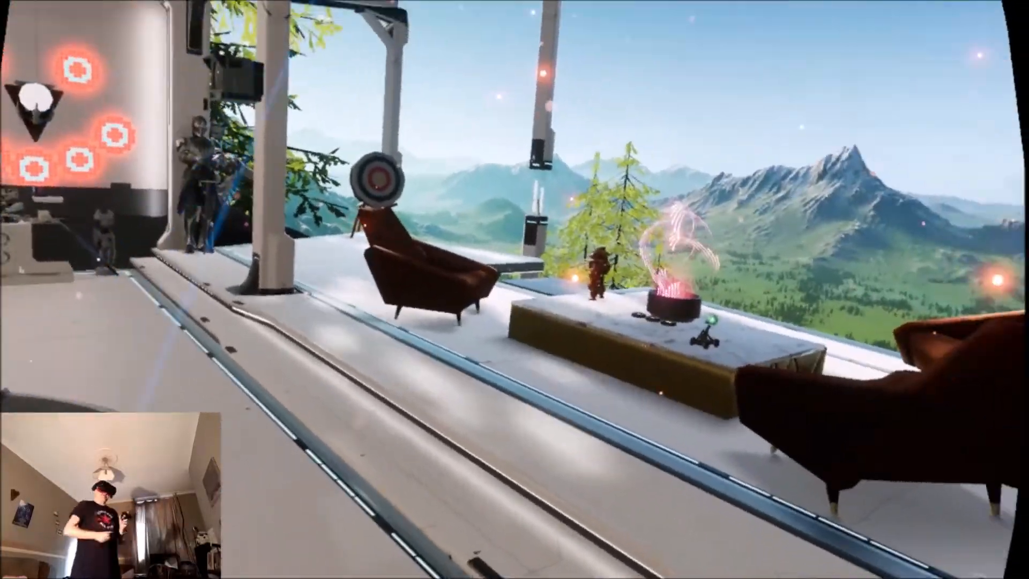
pyautogui.moveTo(514, 290)
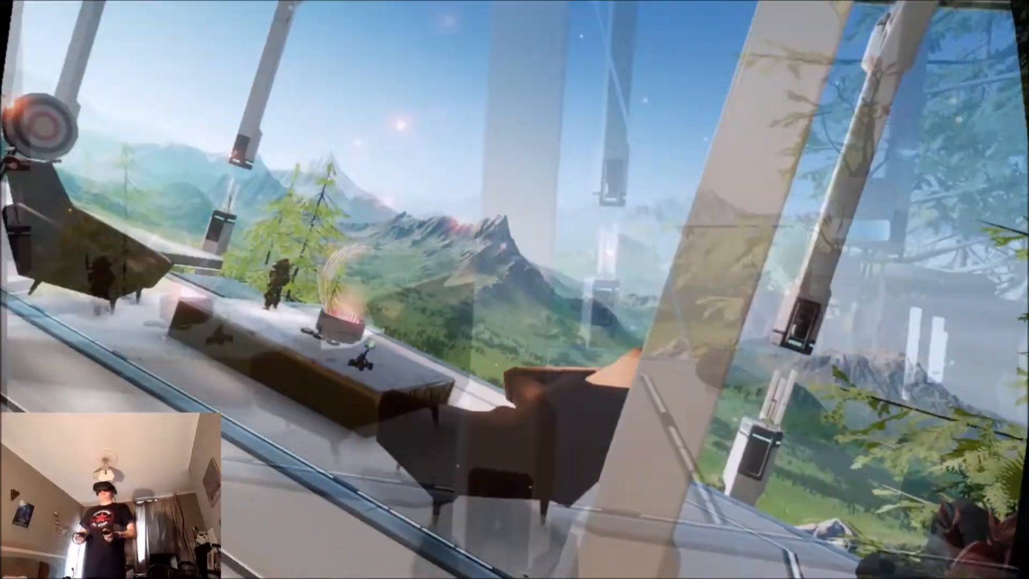
pyautogui.moveTo(515, 289)
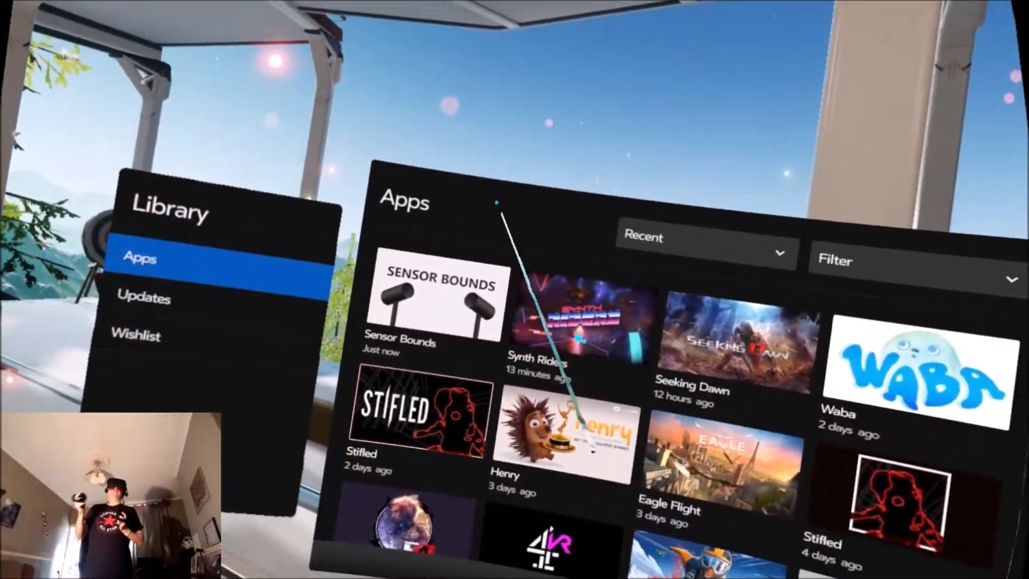
pyautogui.moveTo(514, 289)
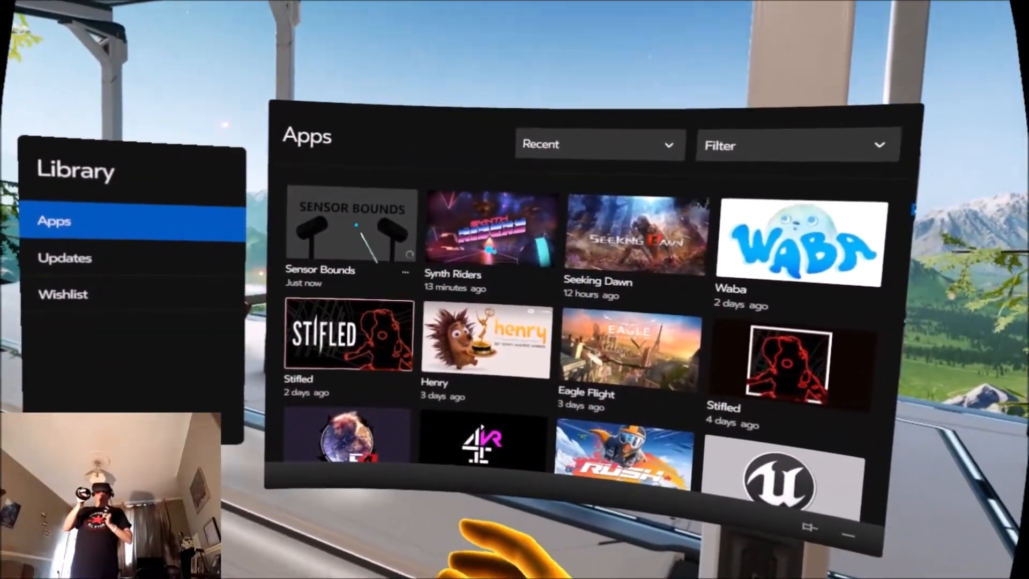